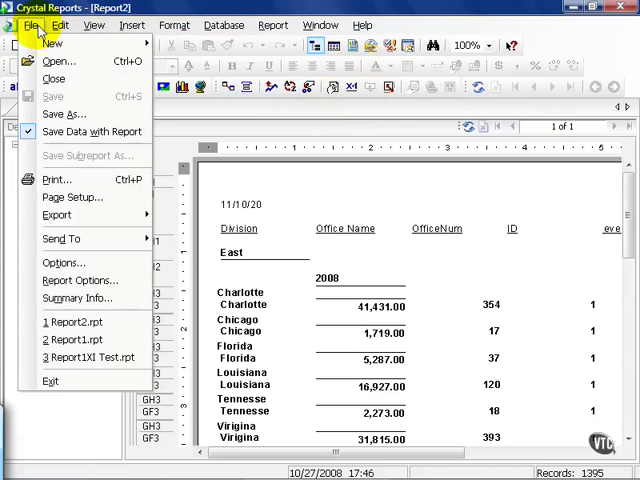
mouse_move(72, 196)
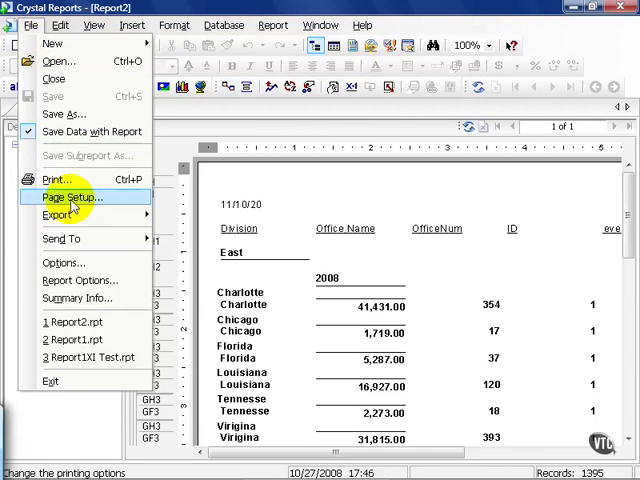
mouse_move(80, 280)
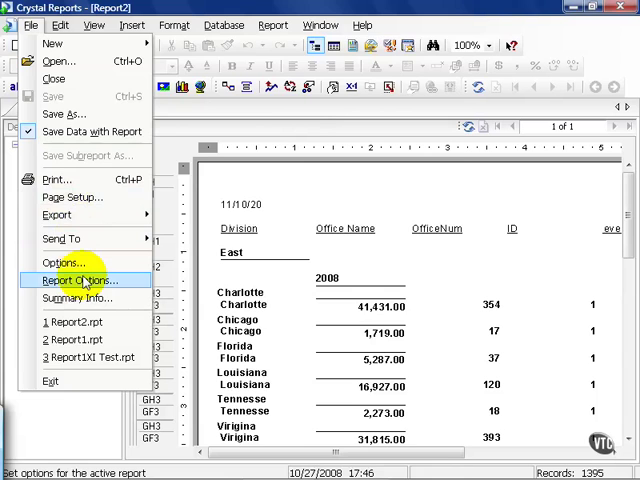
click(78, 280)
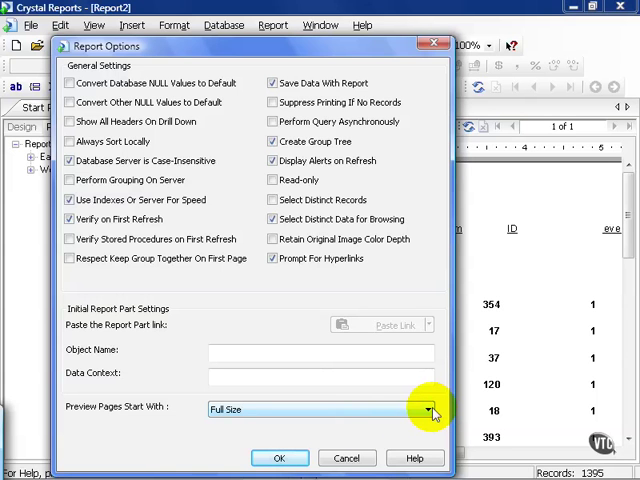
click(432, 410)
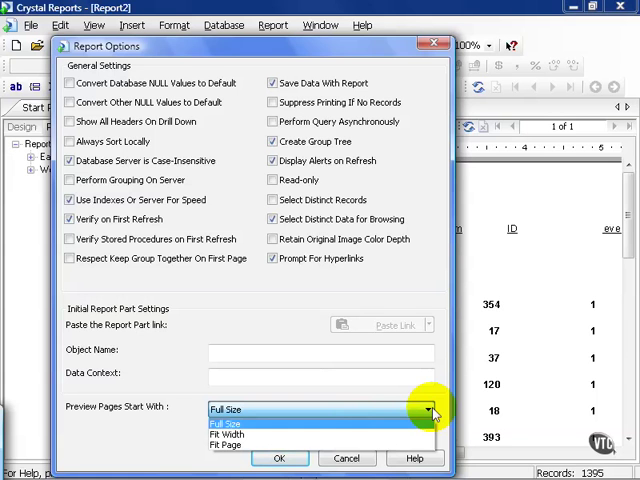
mouse_move(430, 415)
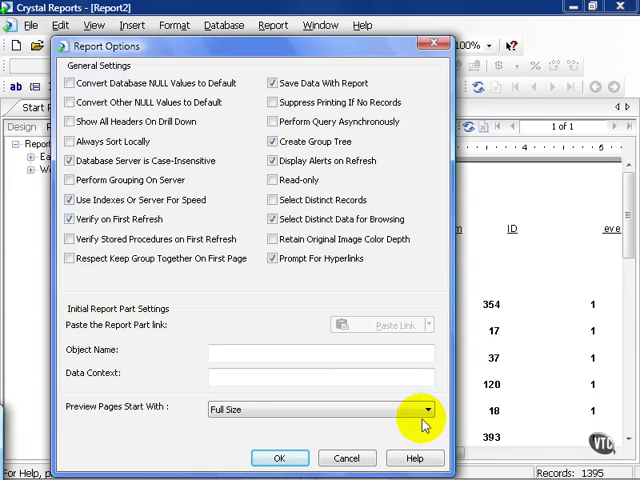
mouse_move(168, 190)
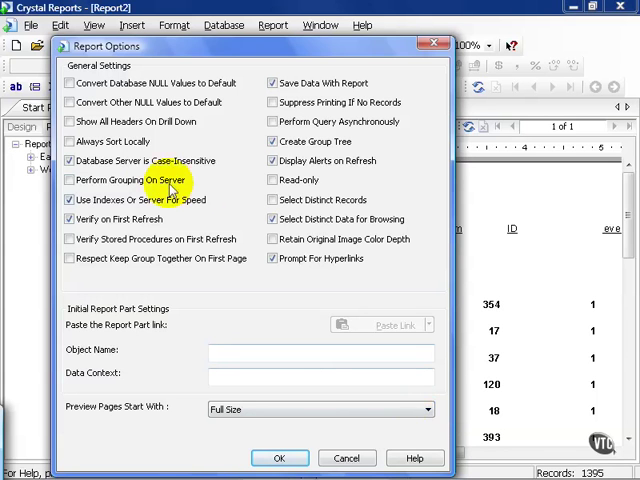